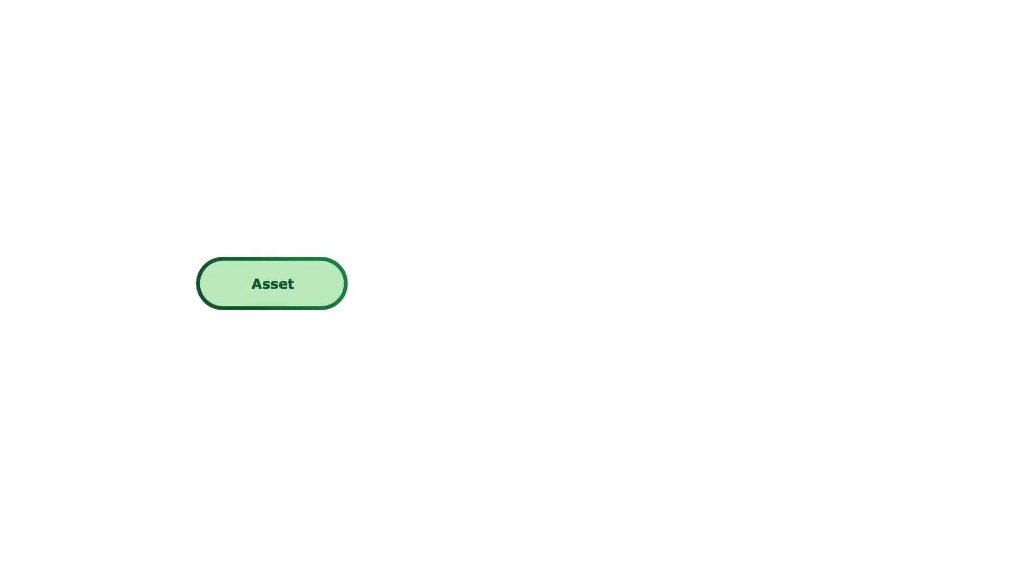
Step: Choose the '1:1000 flood' scenario from the scenario list
click(271, 283)
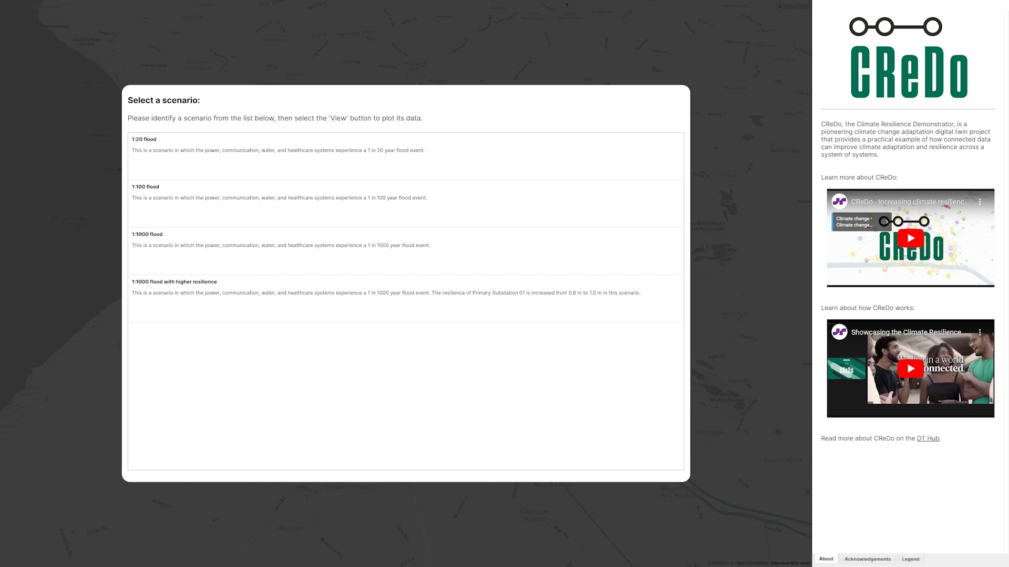
mouse_move(738, 484)
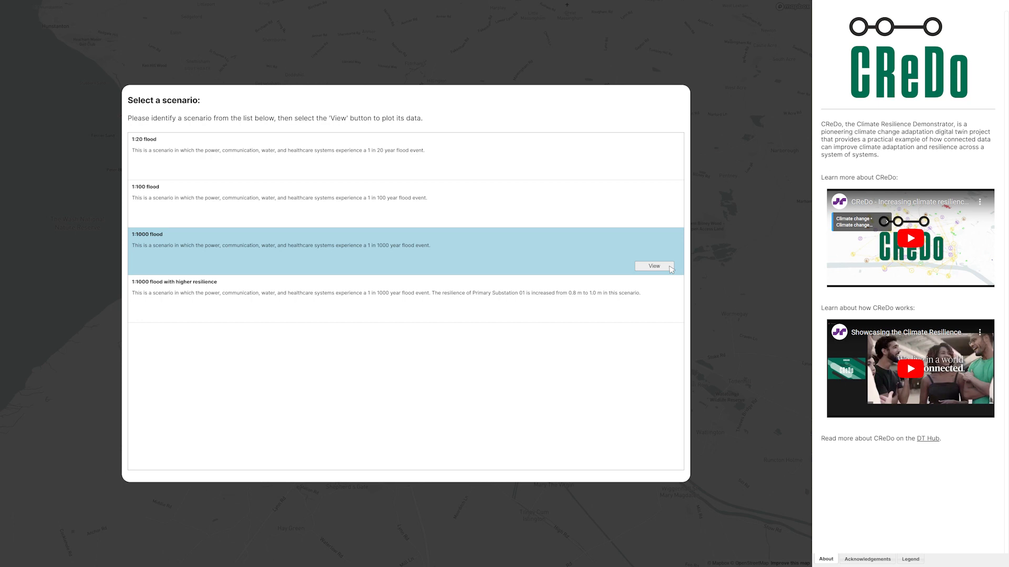
click(652, 266)
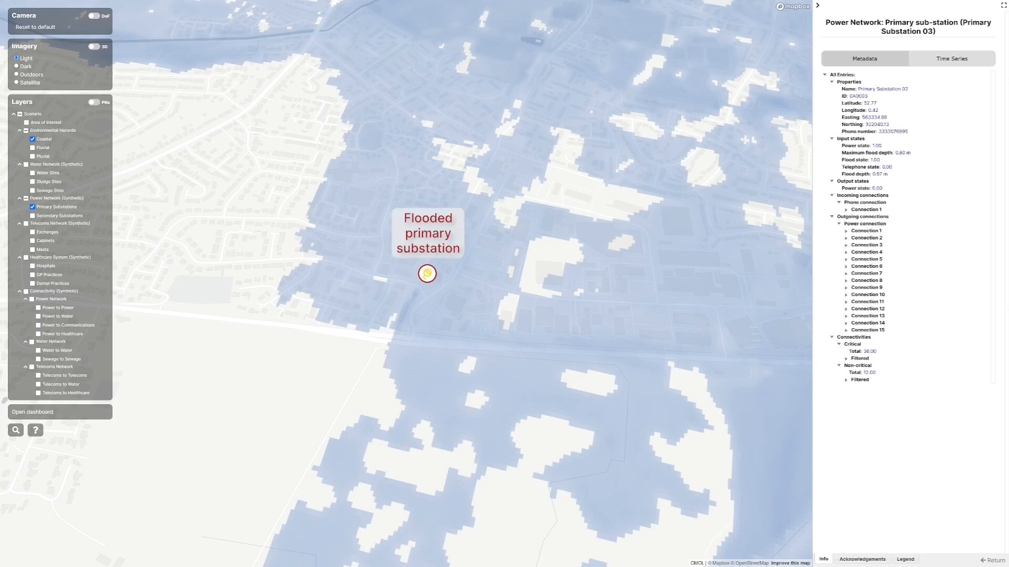
Step: Show the Power to Power connection layer and pan to the neighbouring secondary substations
click(38, 307)
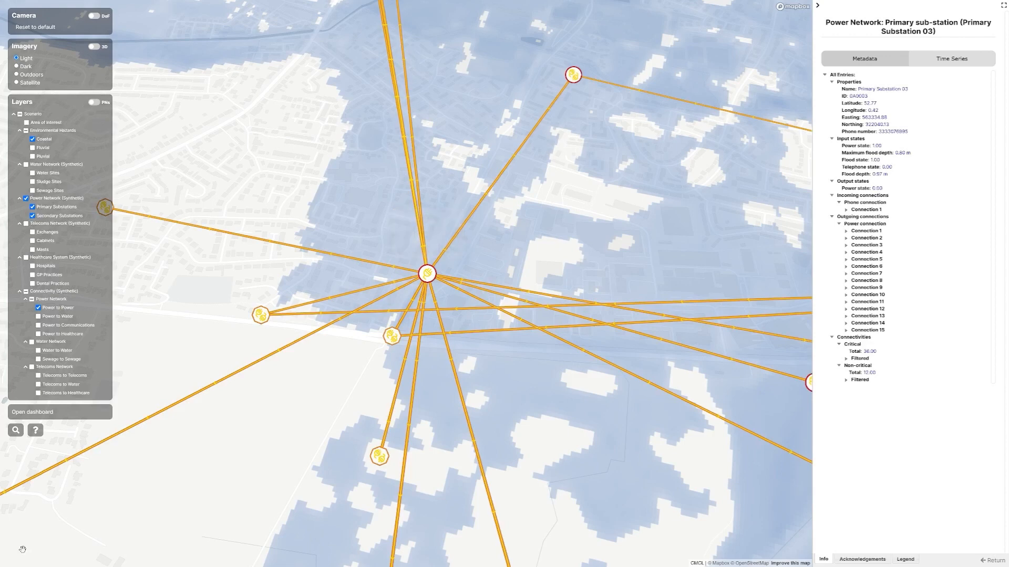
drag(427, 274, 605, 313)
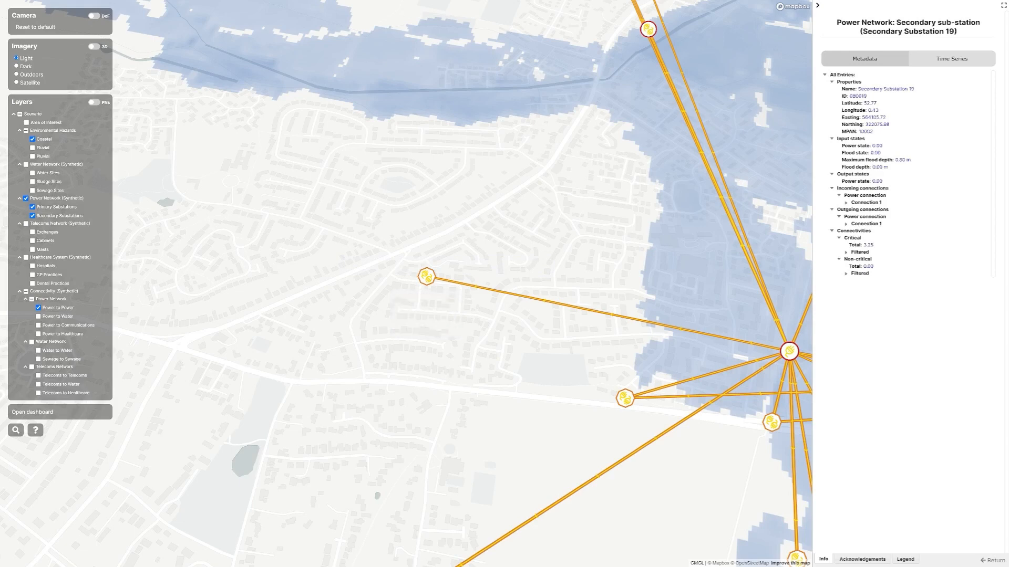
click(39, 316)
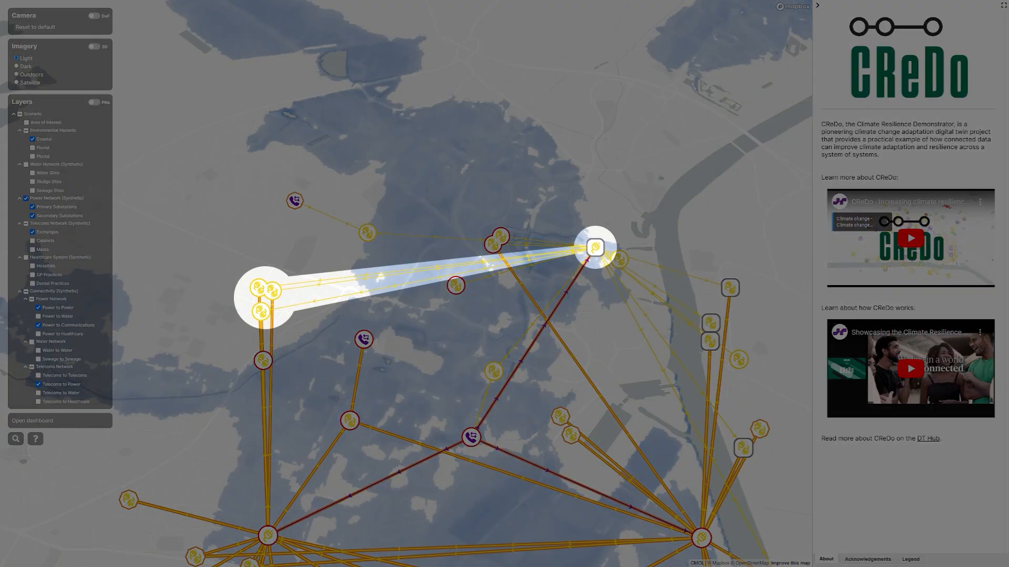
Step: Show Primary Substation 02's details: power state 1, flood depth 0.72 m, fifteen outgoing connections
click(593, 248)
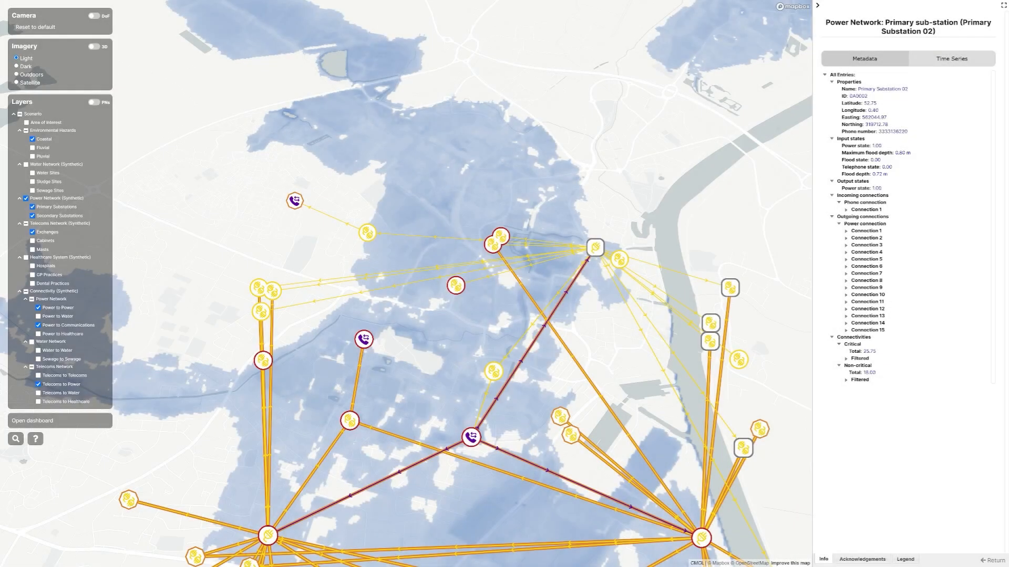
click(470, 436)
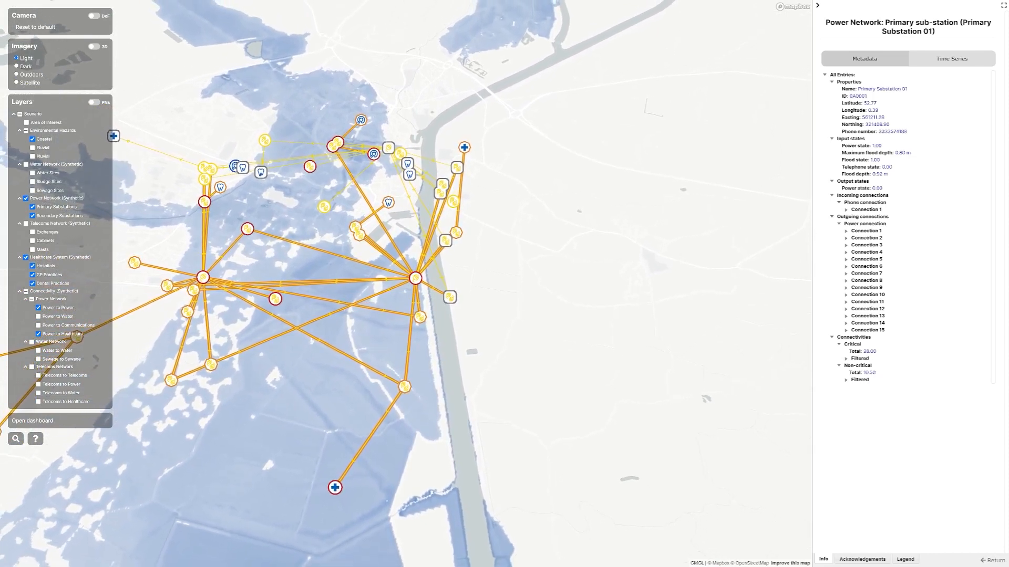
Step: Load the '1:1000 flood with higher resilience' scenario from the scenario list
click(334, 486)
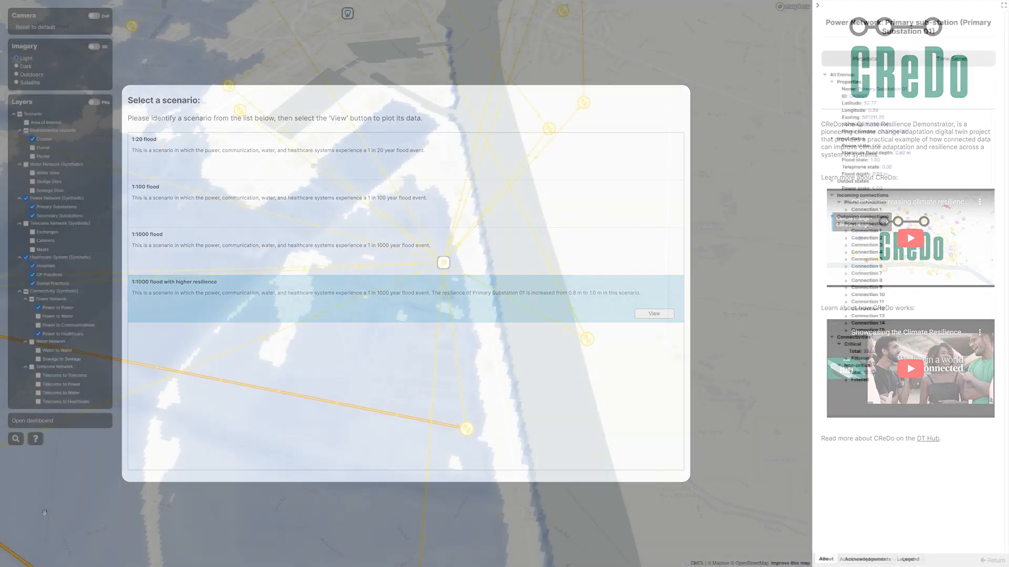
click(653, 314)
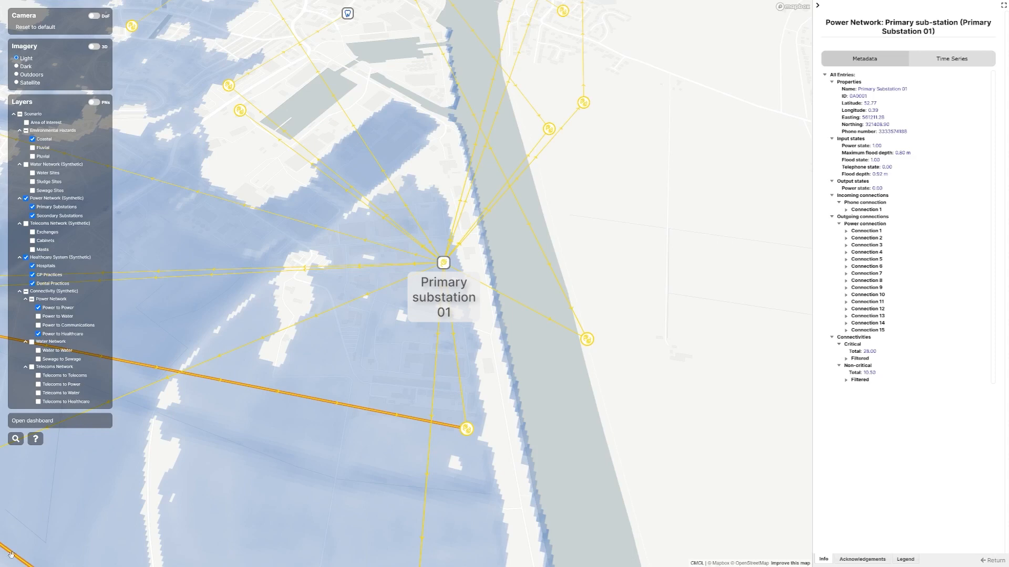